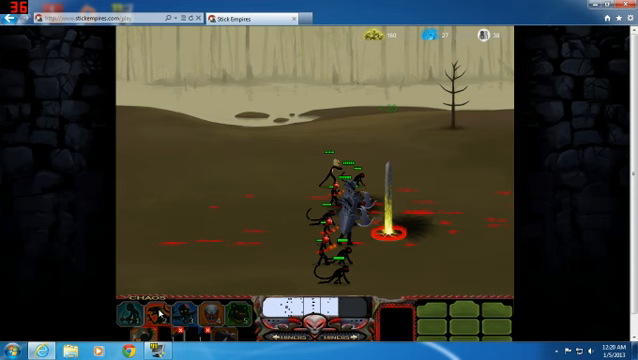
mouse_move(155, 315)
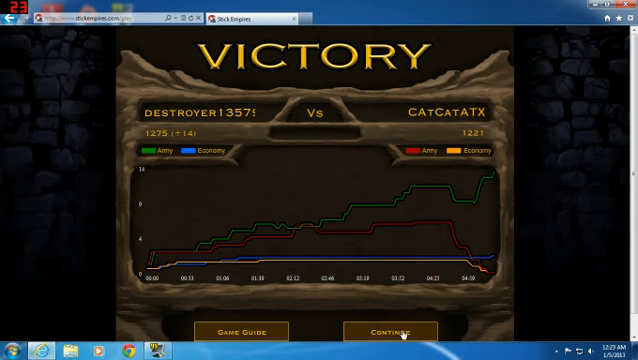
Step: Continue past the Victory stats screen to return to the game lobby
left_click(386, 331)
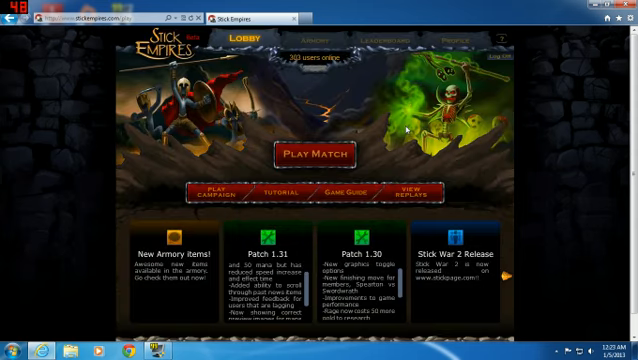